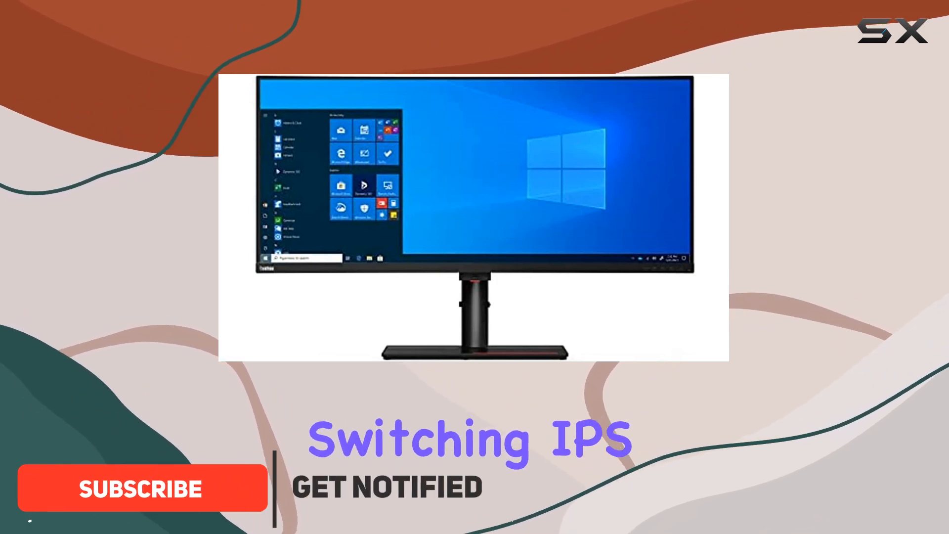
click(142, 488)
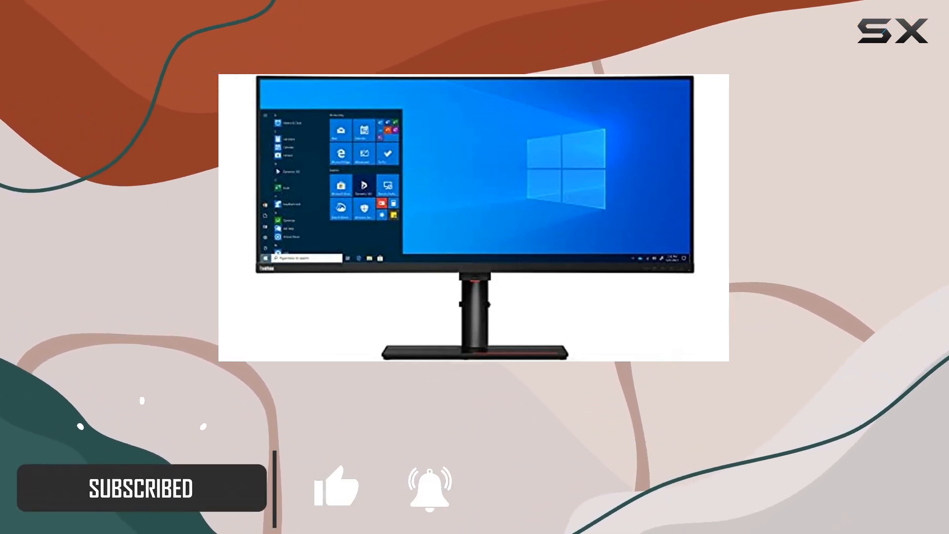